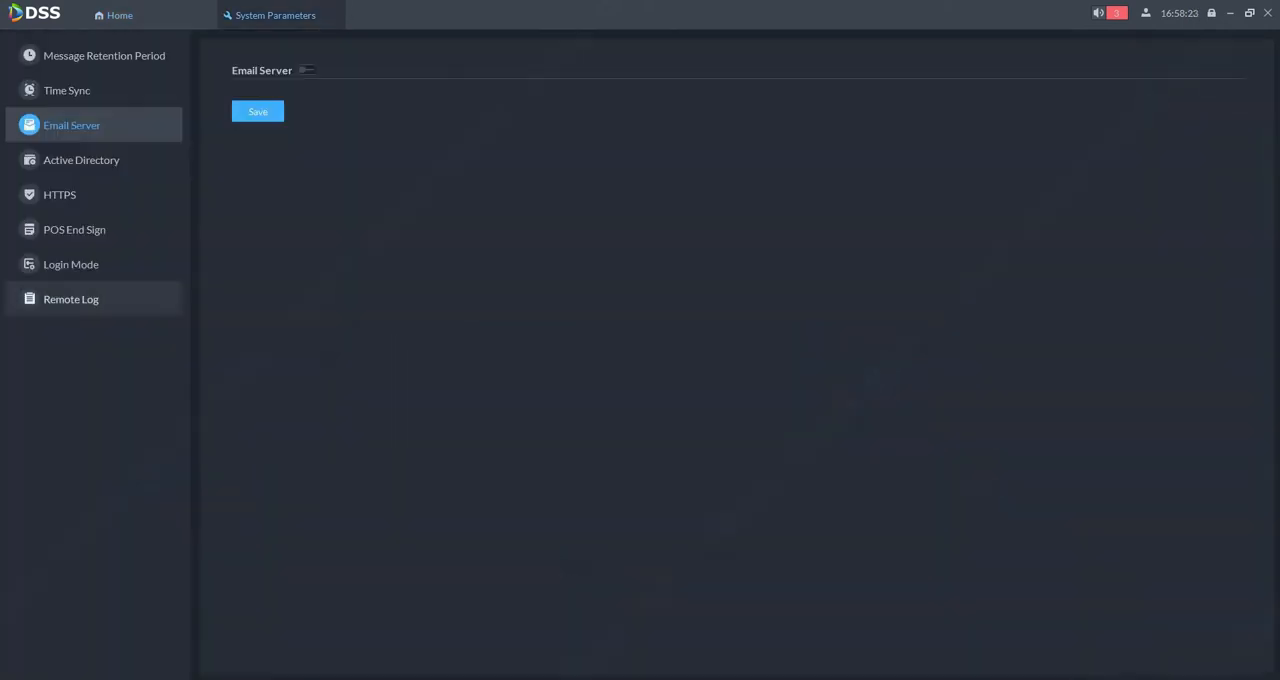
mouse_move(71, 125)
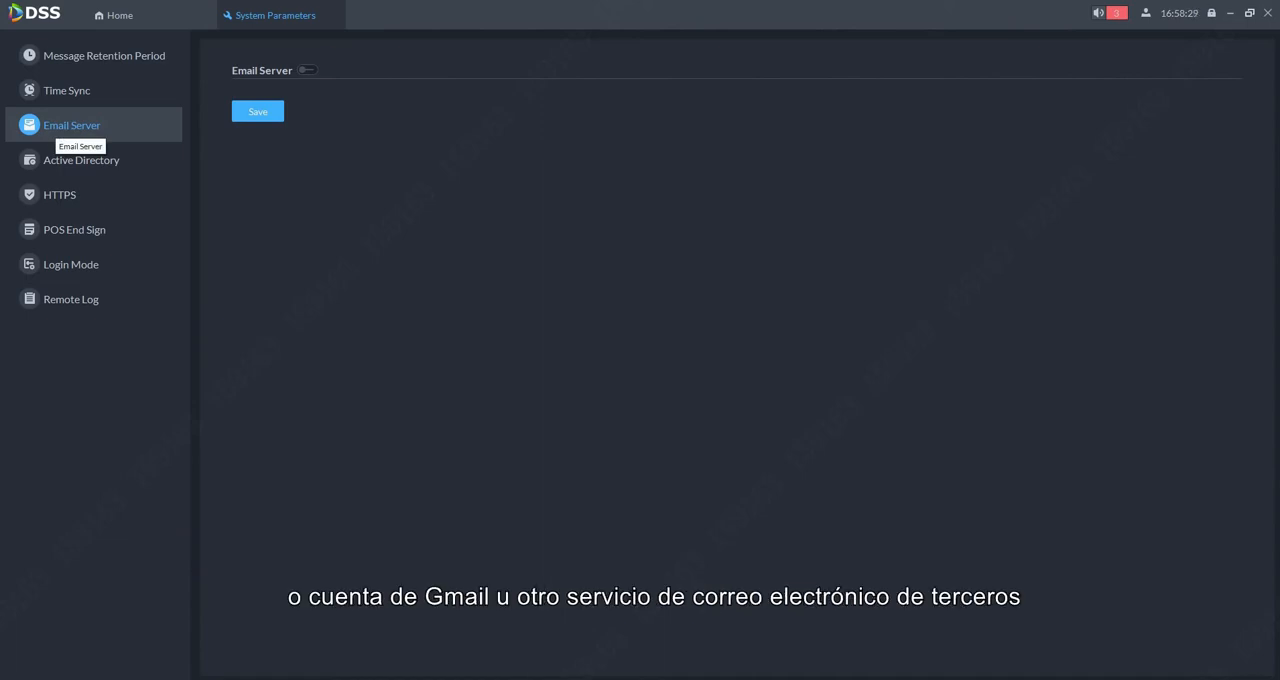
- Enable the Email Server toggle in System Parameters
click(306, 70)
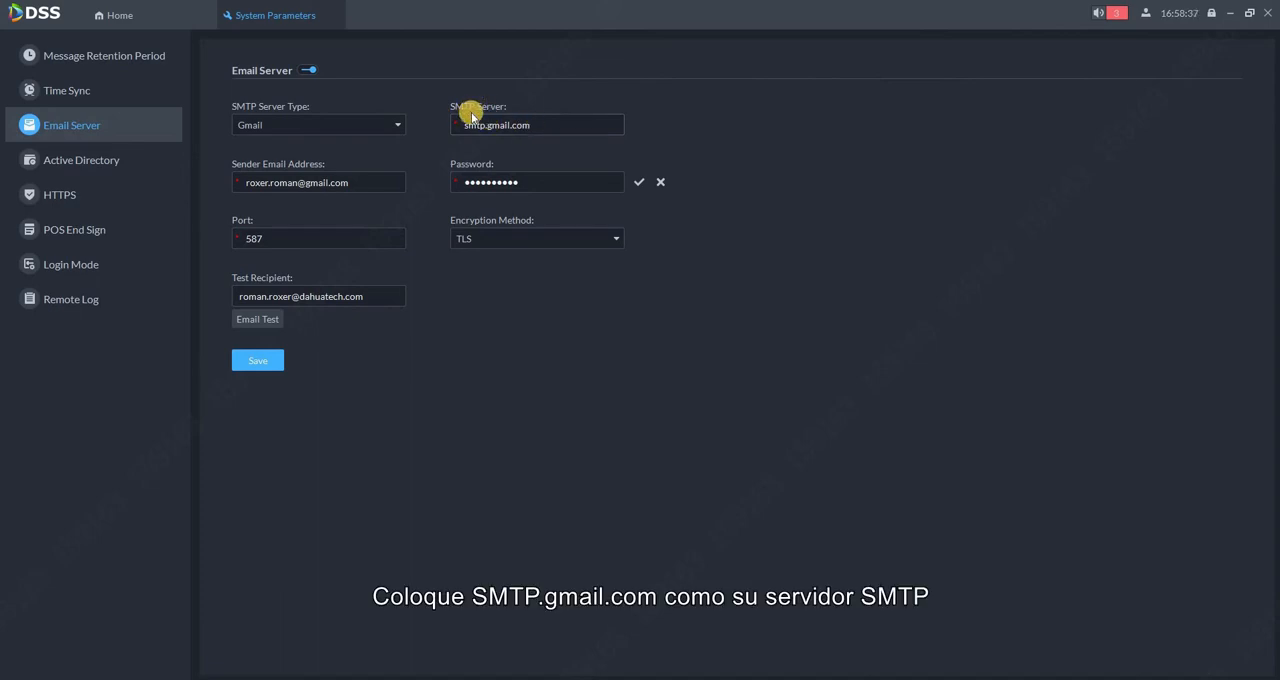
mouse_move(312, 207)
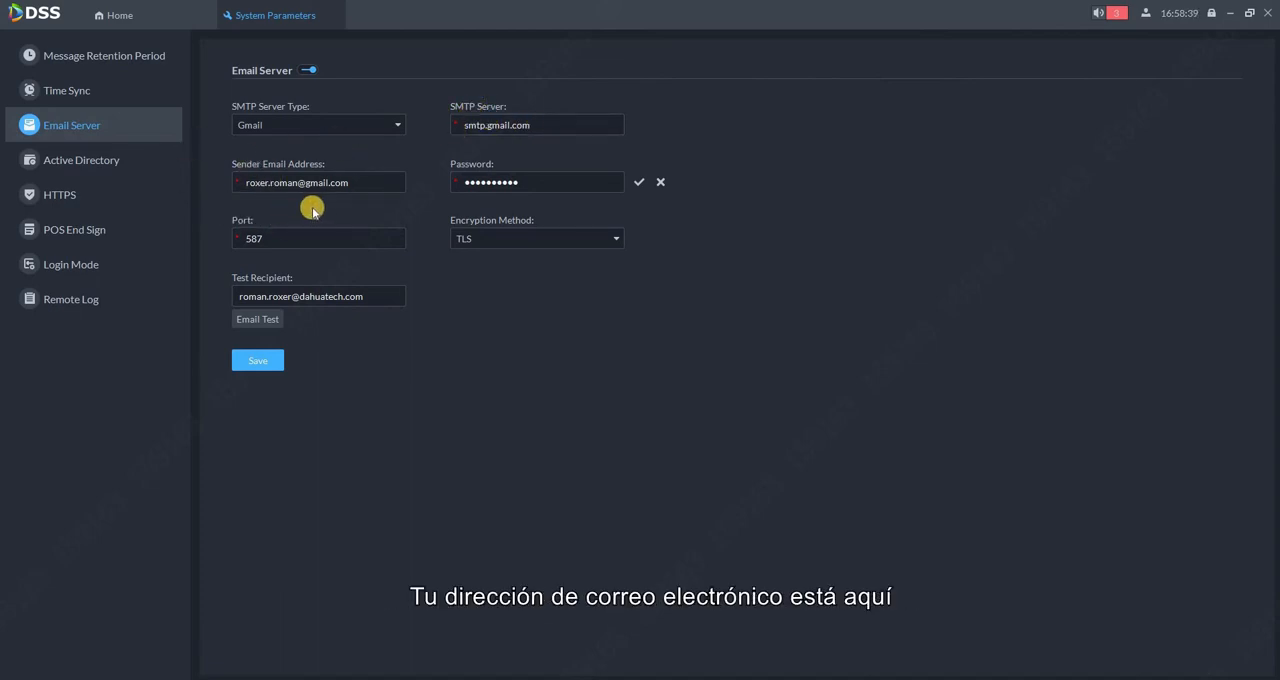
mouse_move(467, 202)
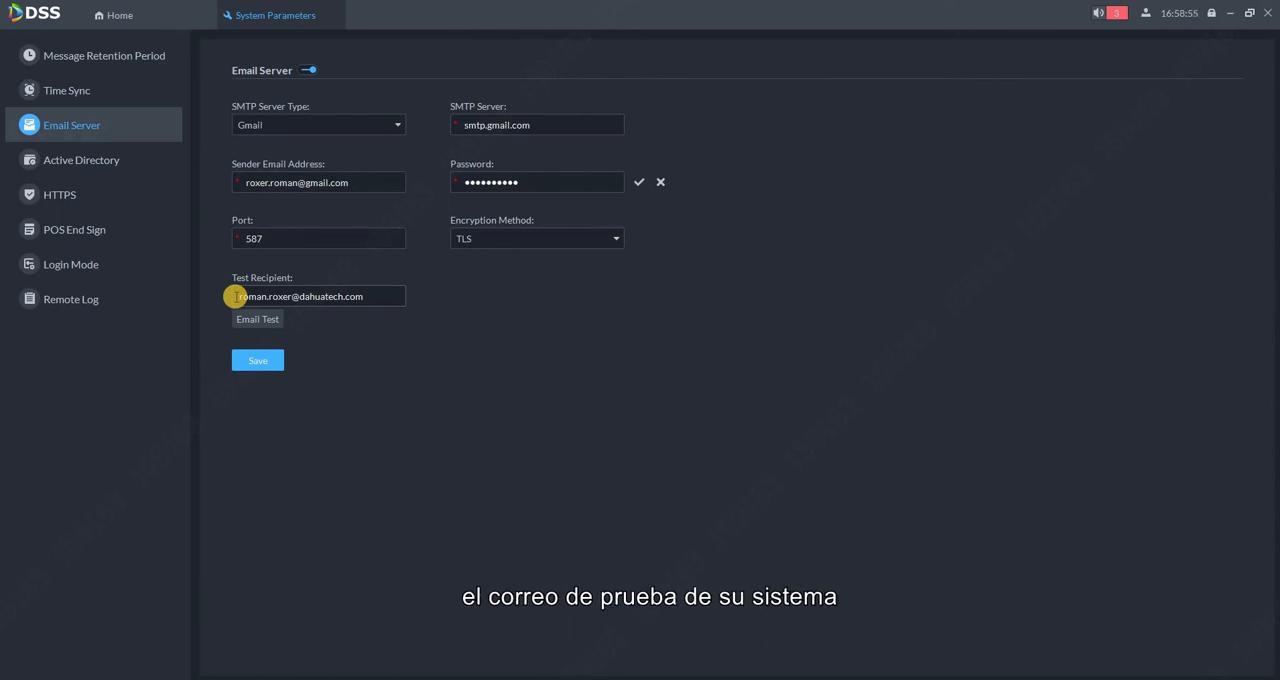
- Save the Gmail SMTP configuration with port 587 and TLS
click(257, 360)
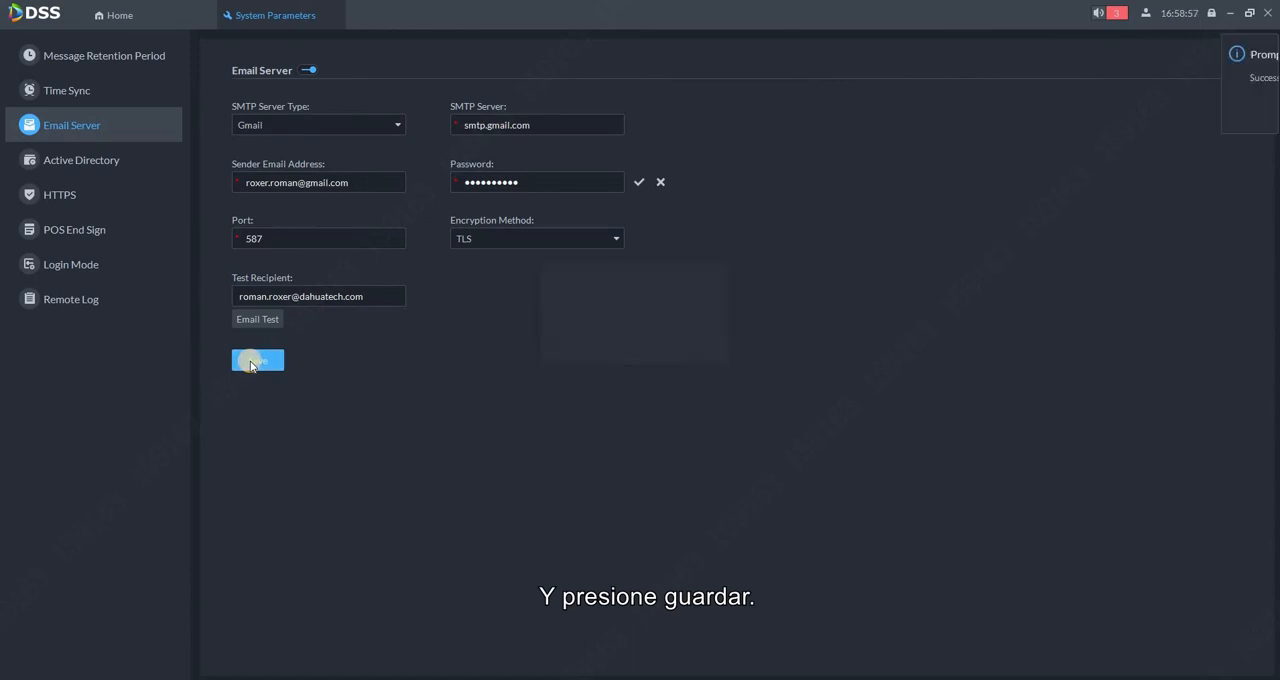
click(257, 360)
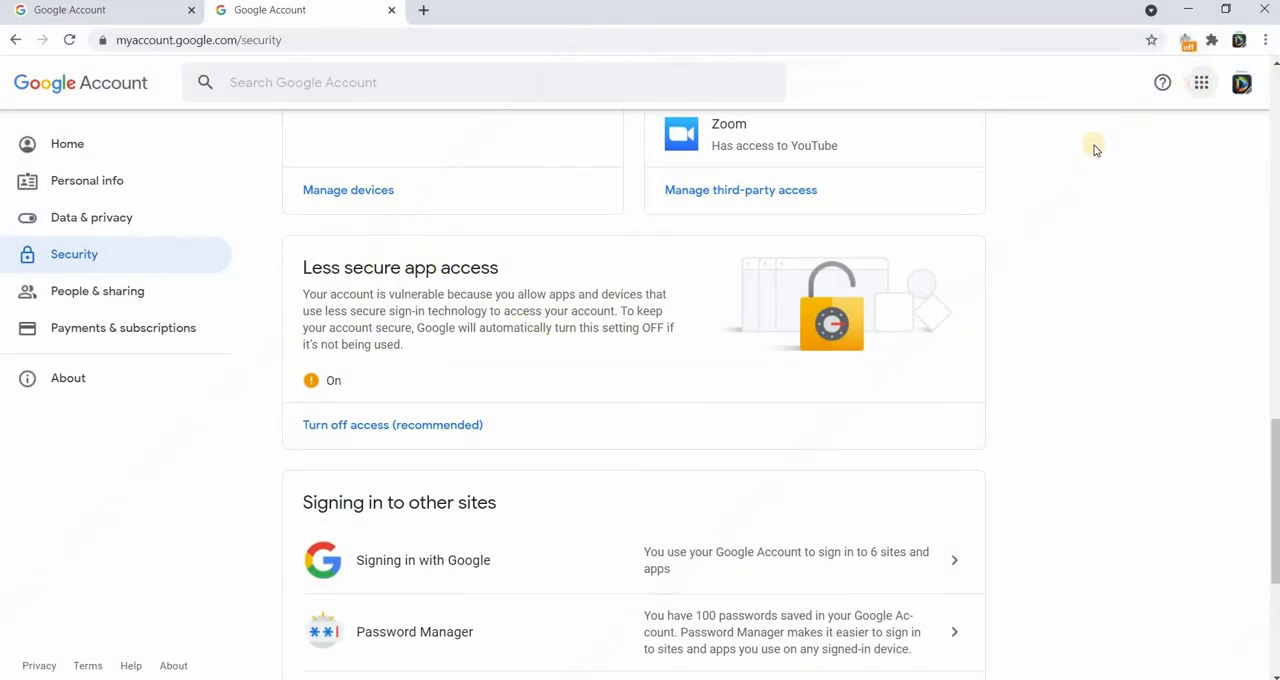
- Go to Google Account Security and scroll to Less secure app access
click(423, 10)
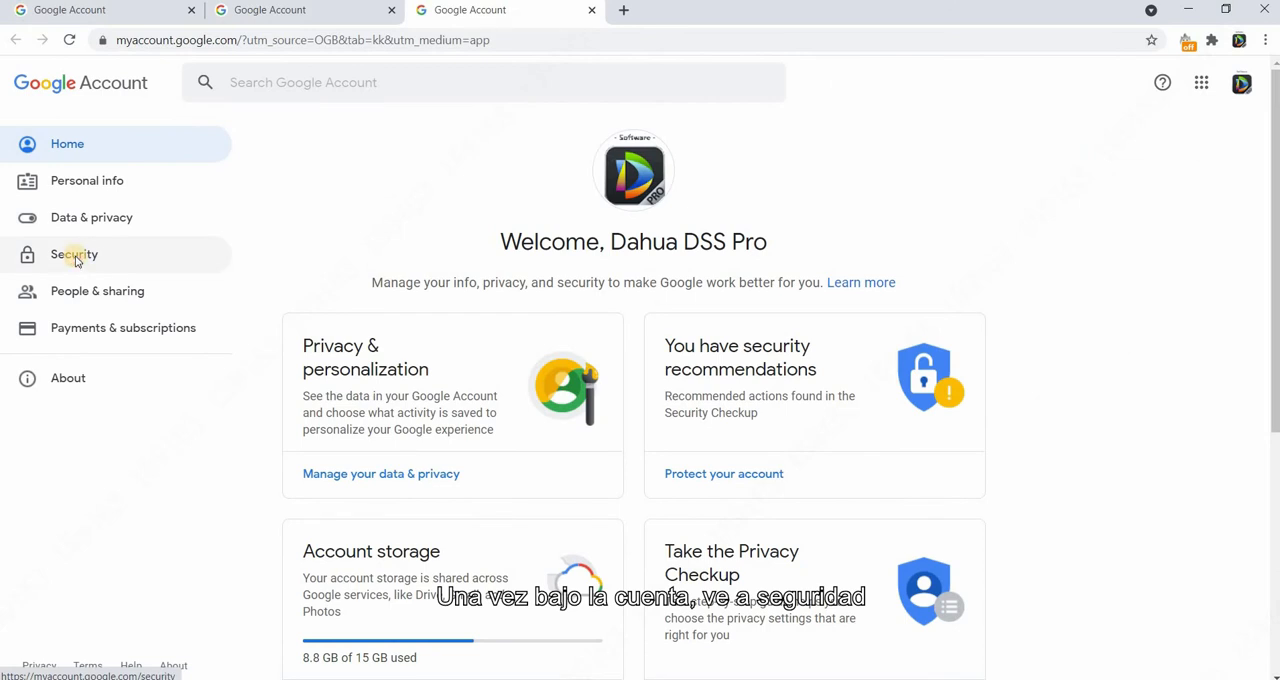
click(74, 254)
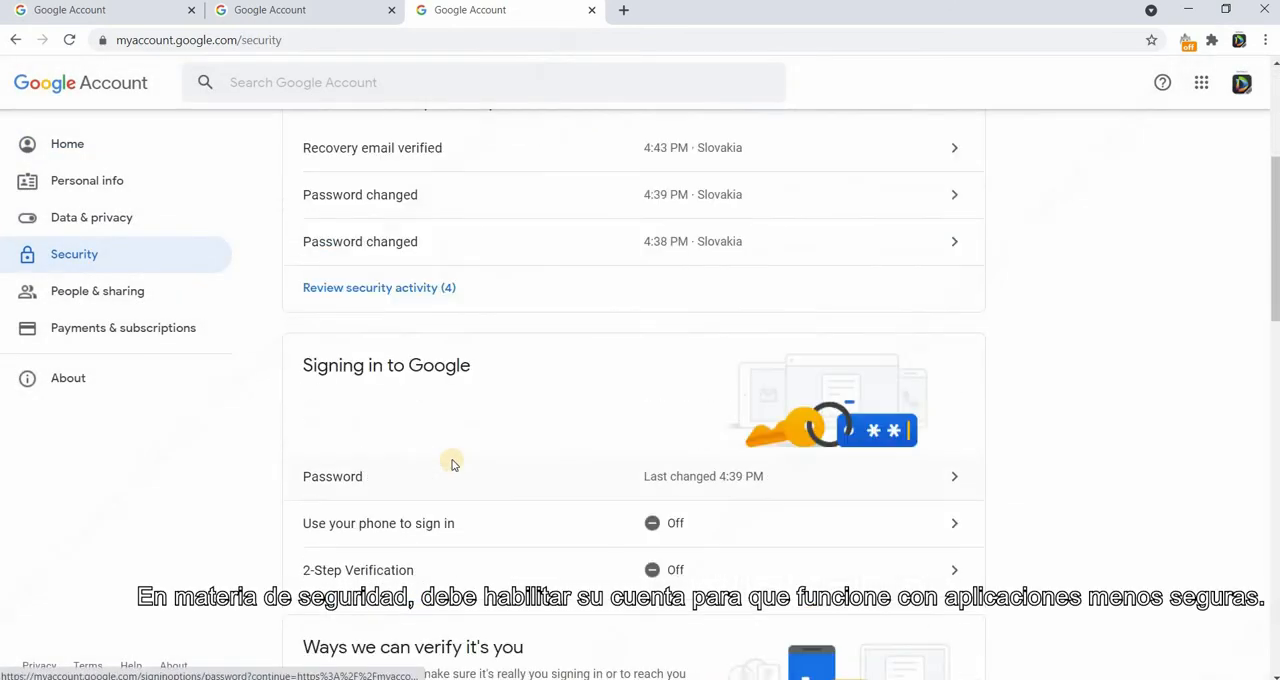
scroll(down, 3)
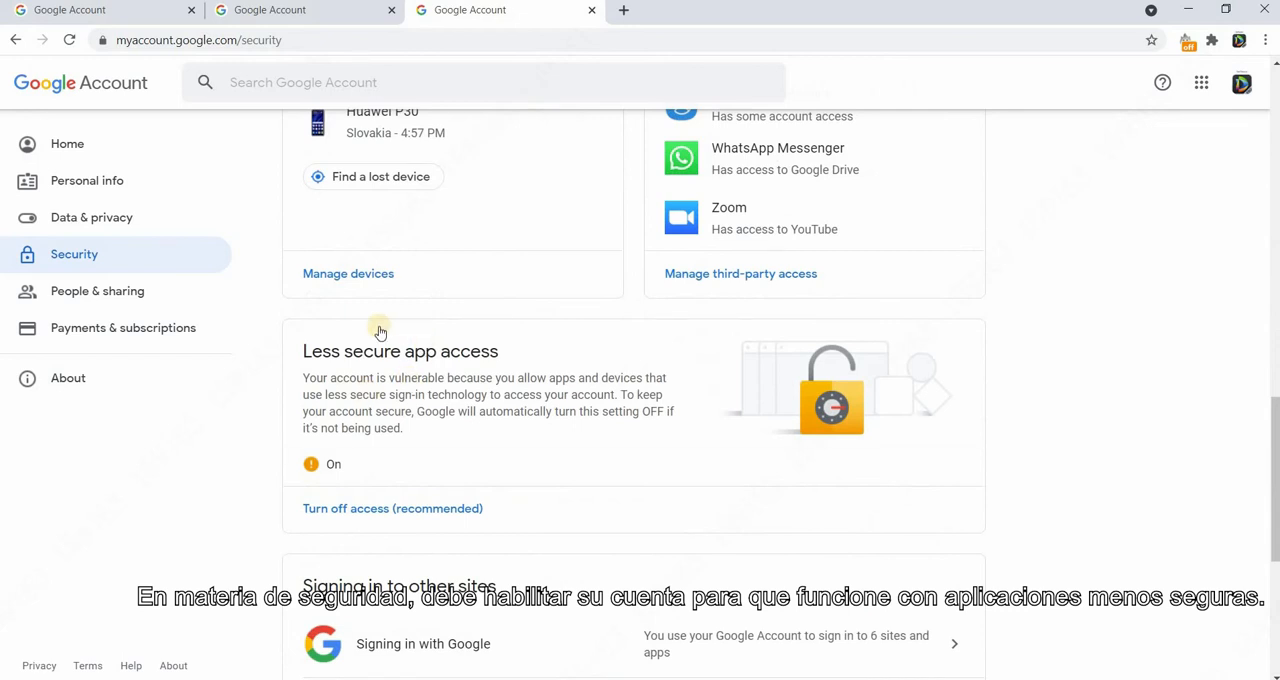
mouse_move(275, 465)
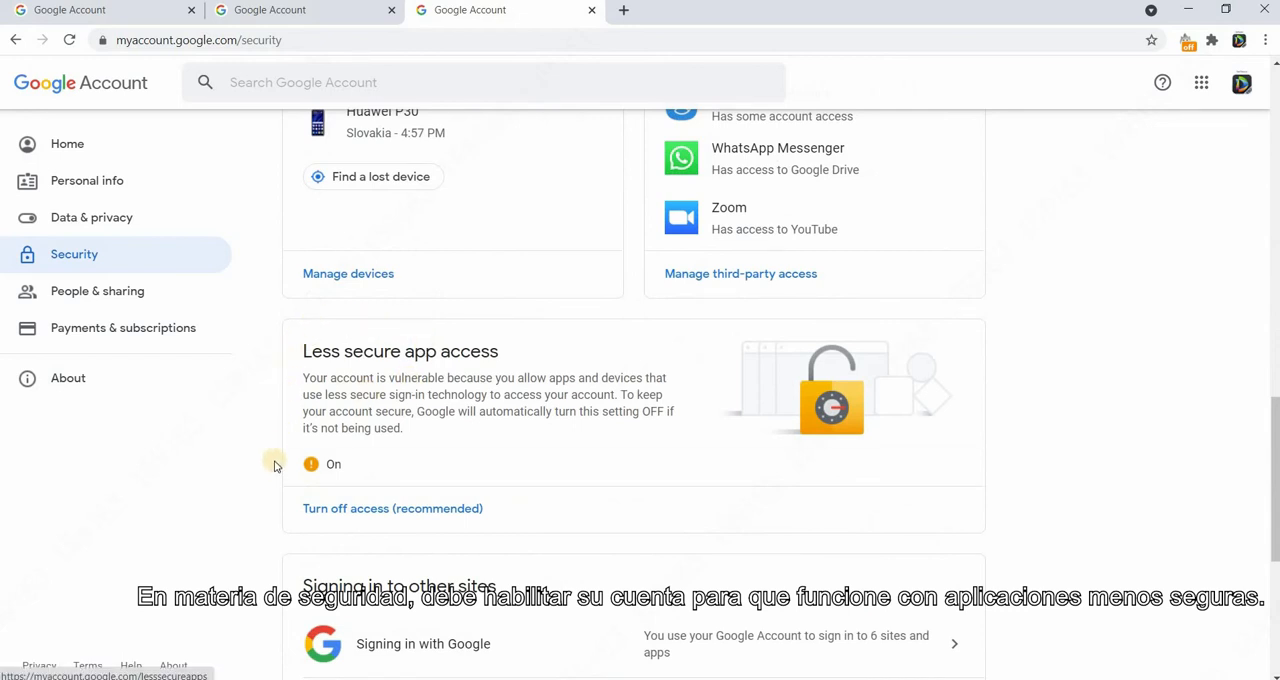
mouse_move(377, 456)
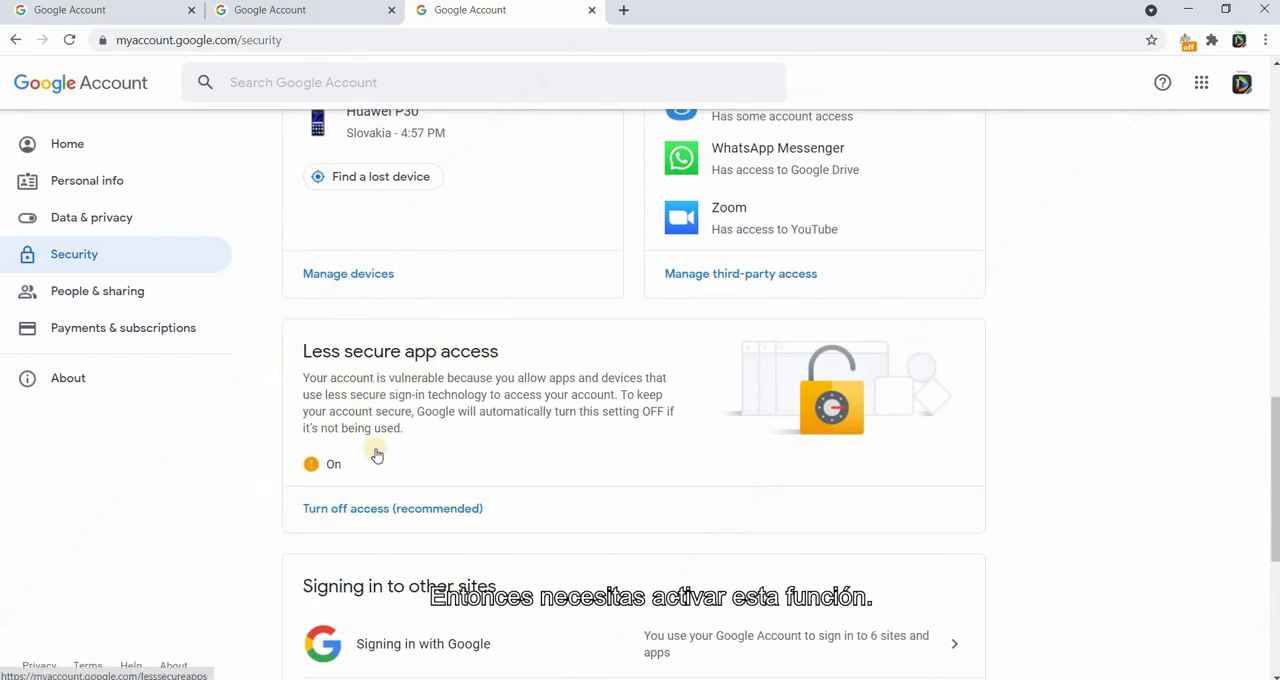
mouse_move(481, 448)
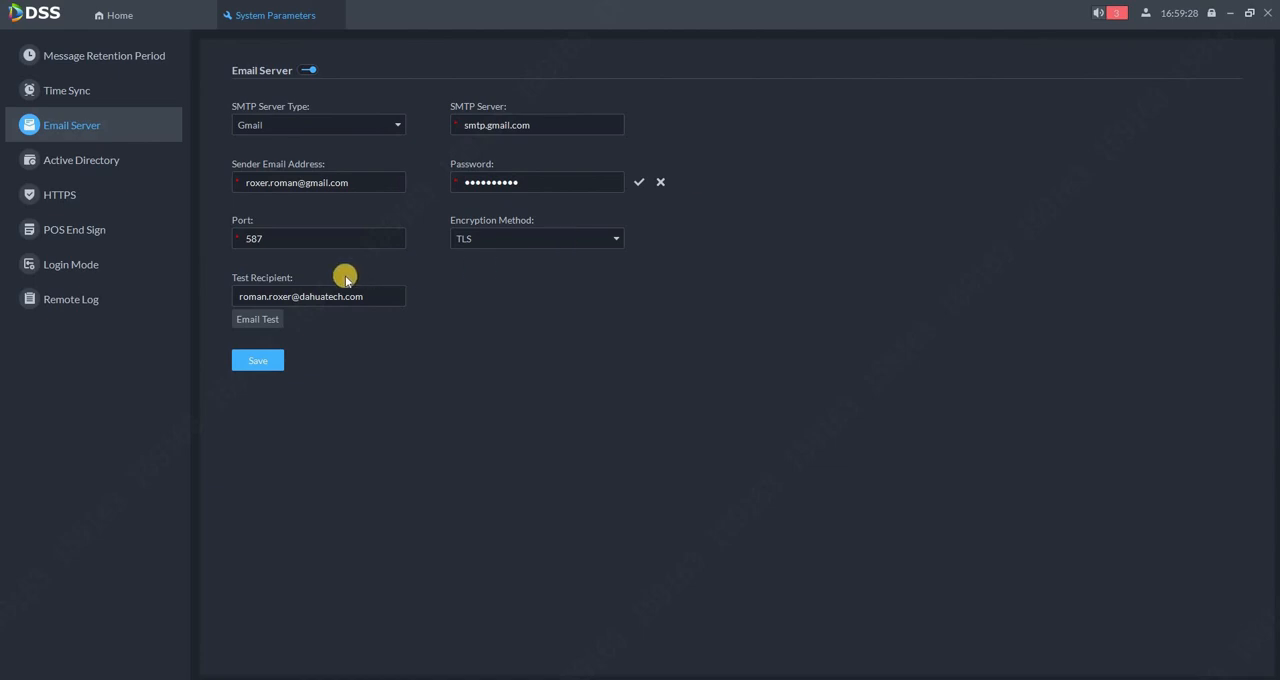
- Save the email settings again and run Email Test, getting a success prompt
click(257, 360)
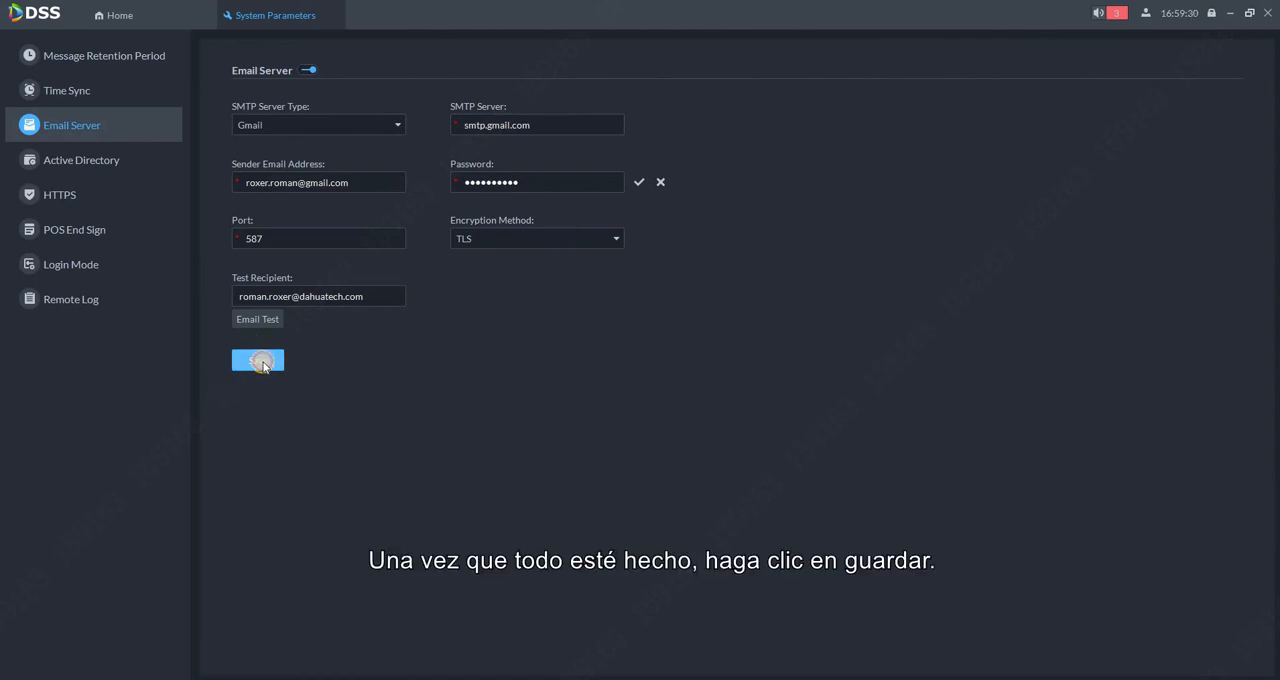
click(257, 360)
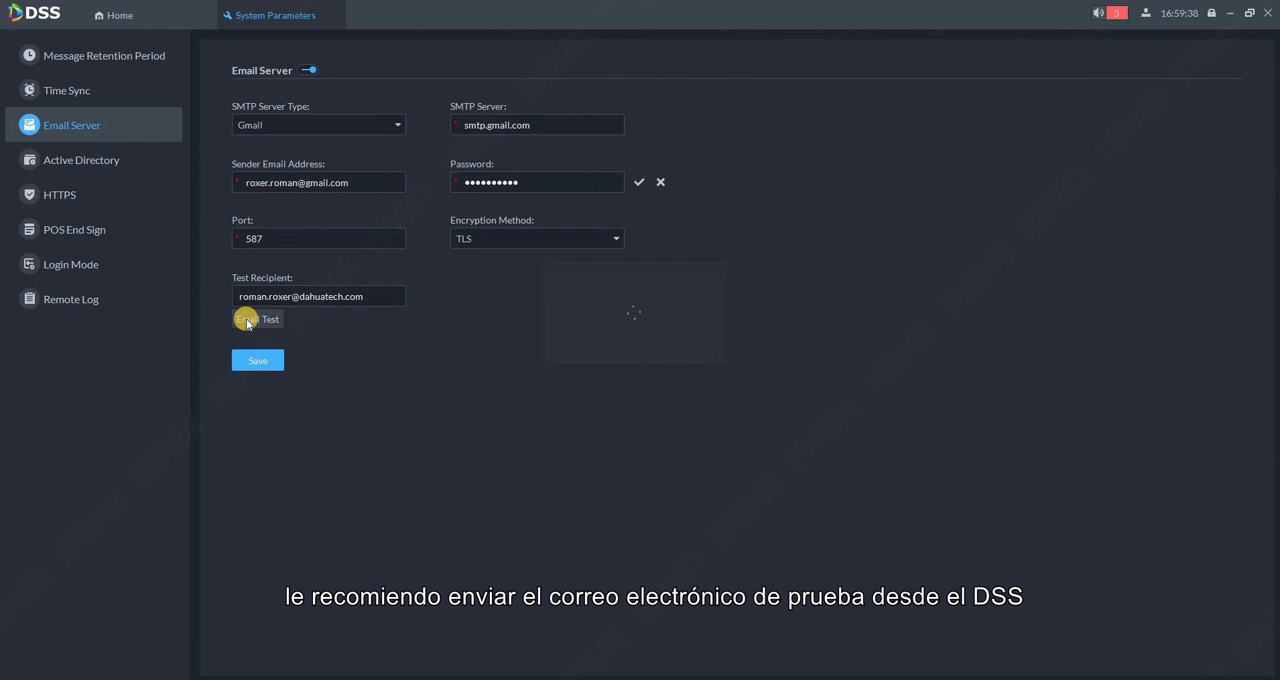
click(257, 318)
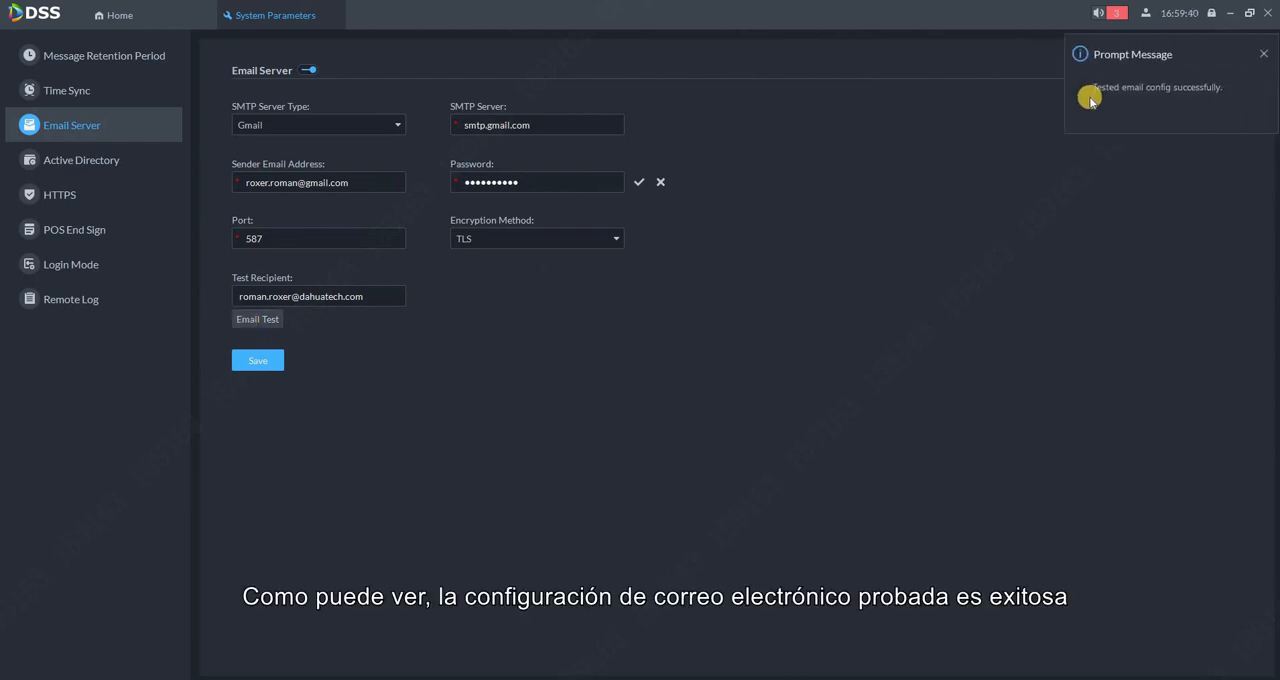
mouse_move(1196, 88)
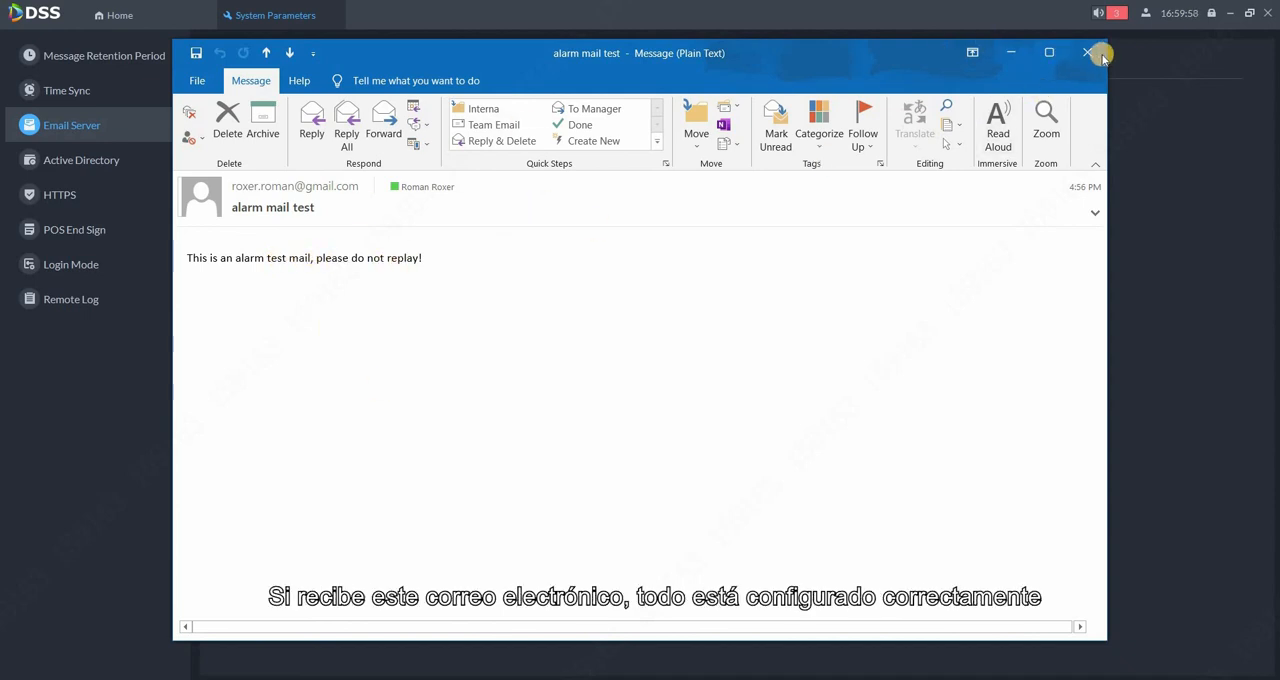
mouse_move(1088, 53)
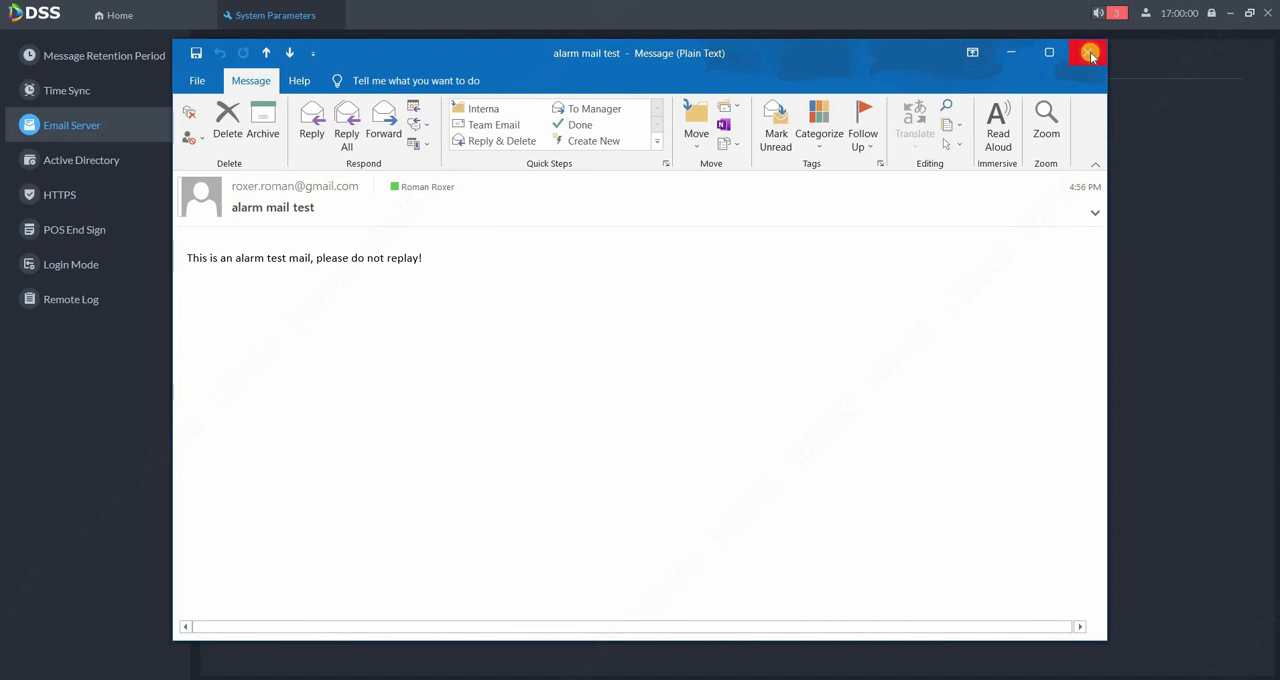
- Close the 'alarm mail test' message in Outlook
click(1089, 53)
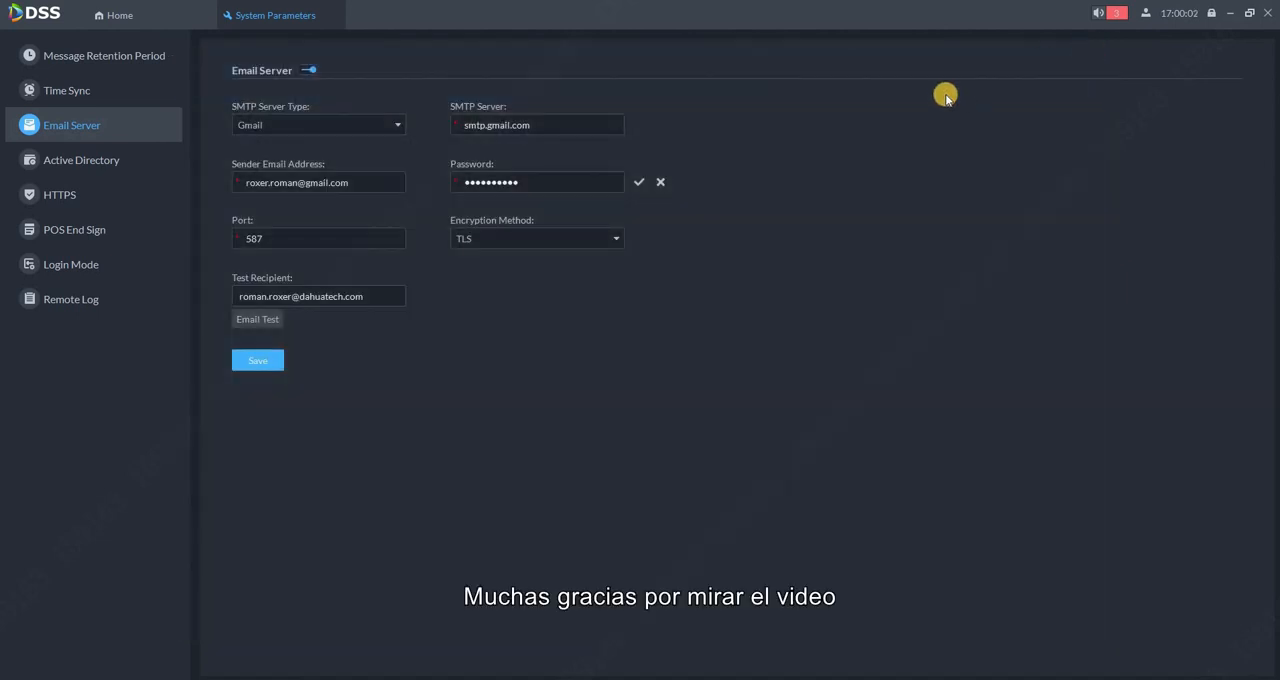